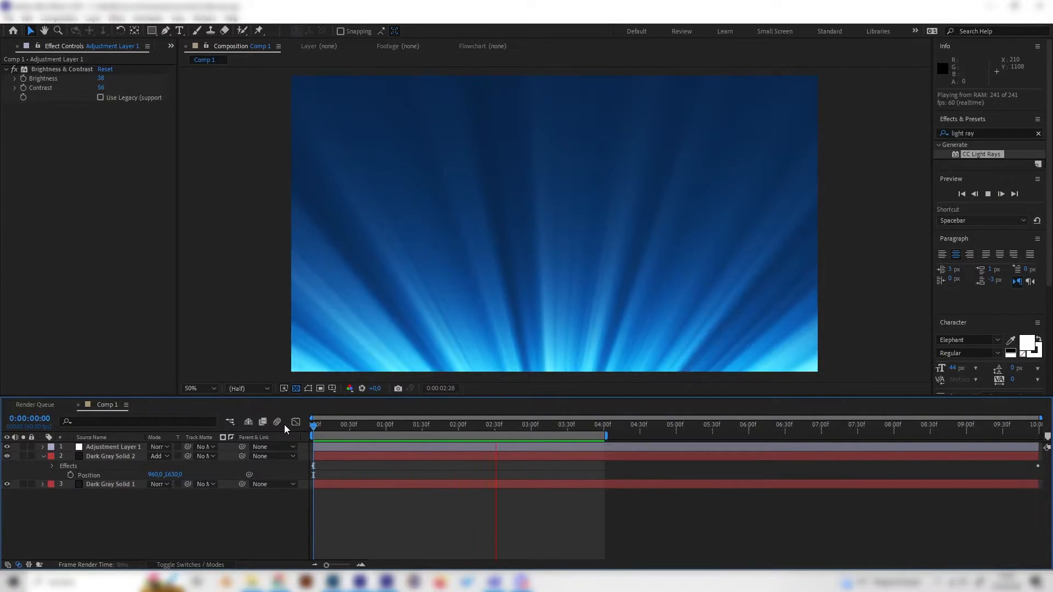
Step: Create Comp 4 containing a new Dark Gray Solid 5 layer
right_click(94, 248)
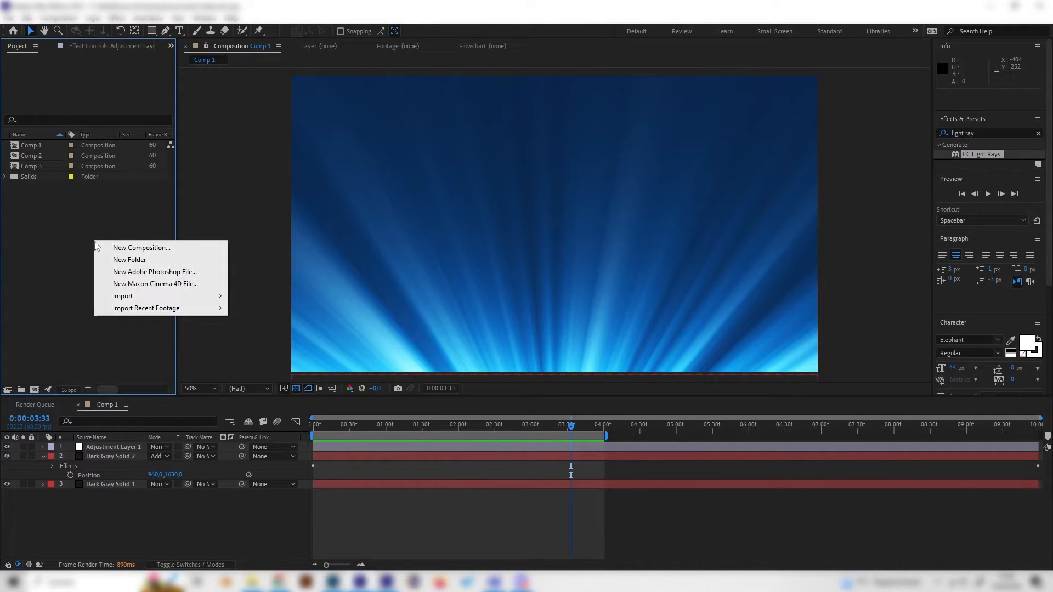
left_click(141, 248)
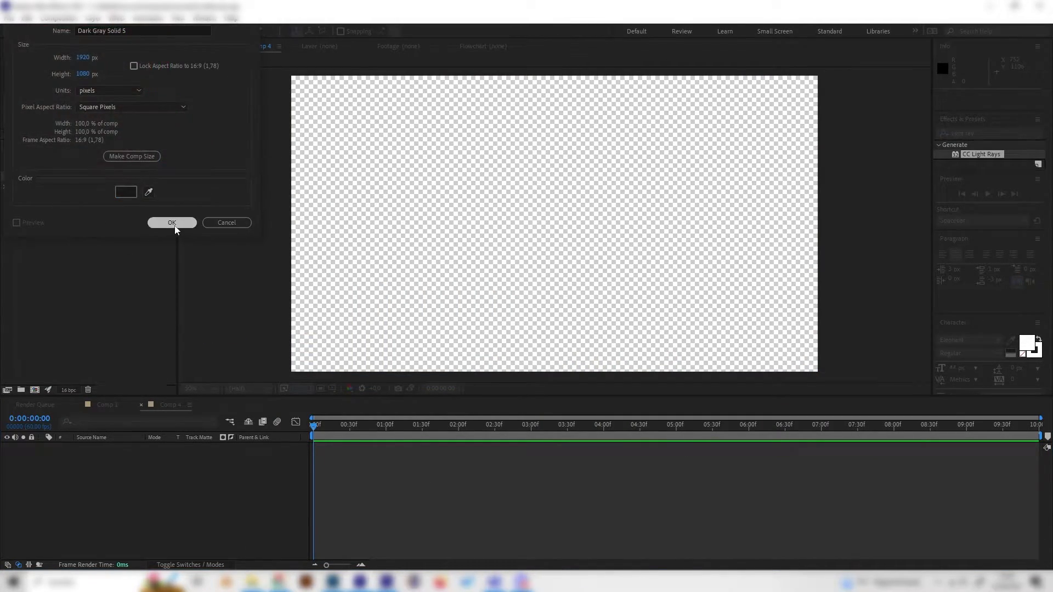
left_click(171, 222)
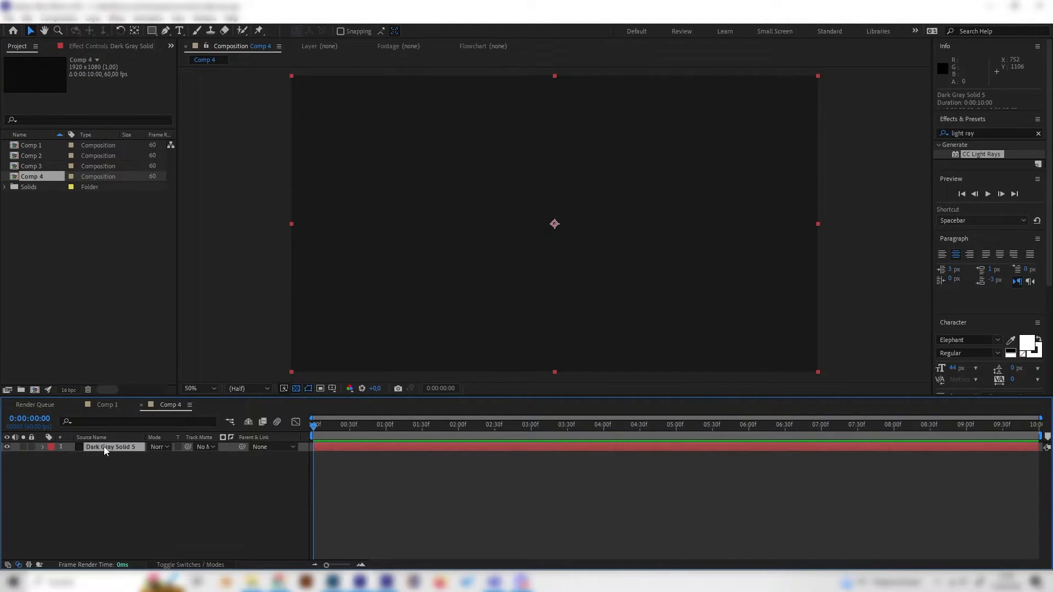
mouse_move(106, 450)
type("fracta")
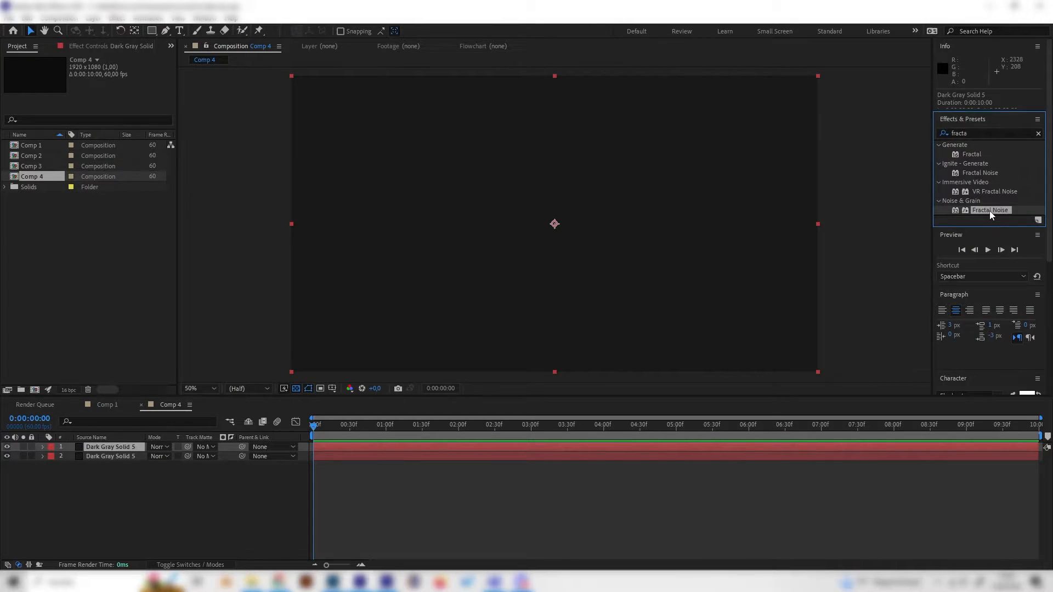
Step: Apply Fractal Noise to the solid and set its Contrast to 500
double_click(990, 210)
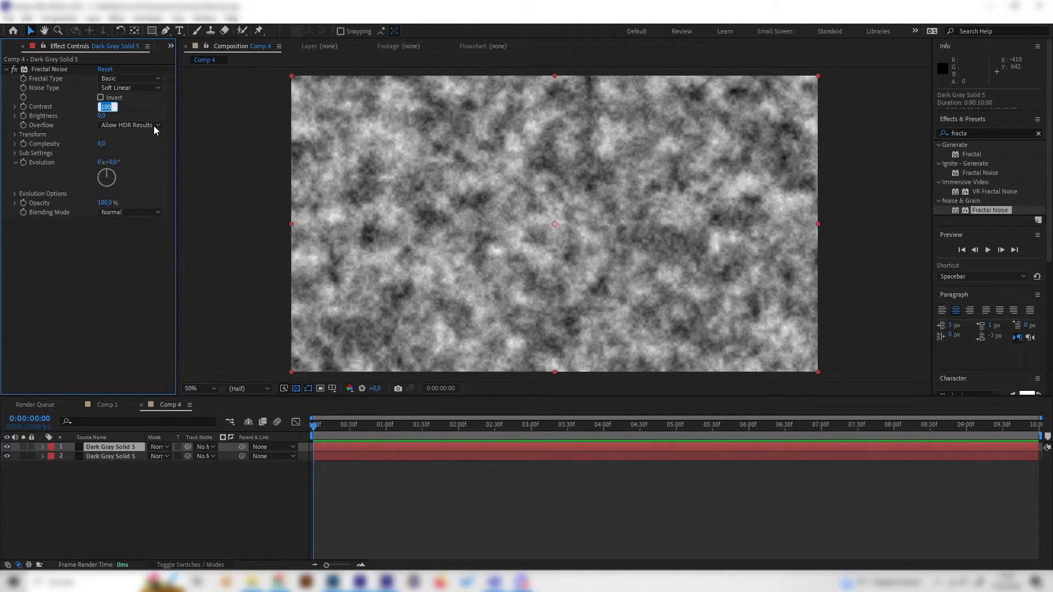
type("500,0")
left_click(990, 134)
type("light bu")
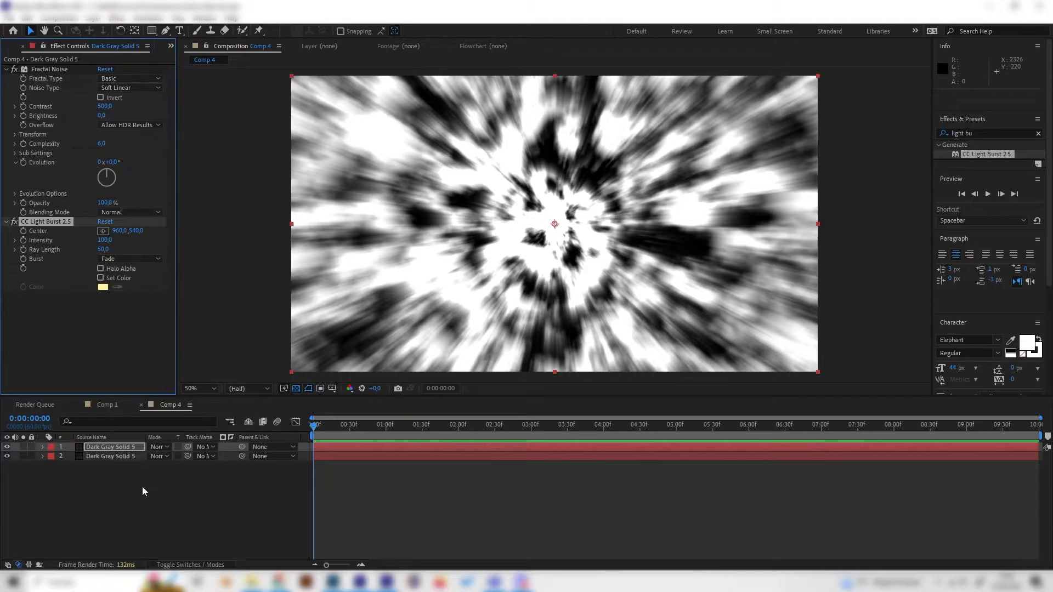
Step: Move the top noise layer down to position 960, 1628
left_click(112, 447)
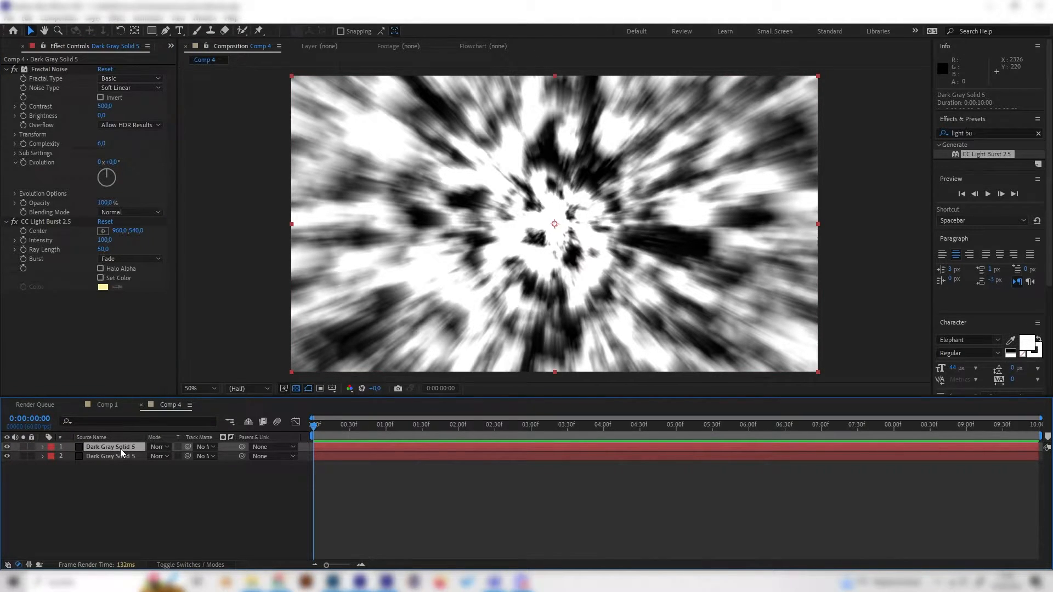
left_click(41, 446)
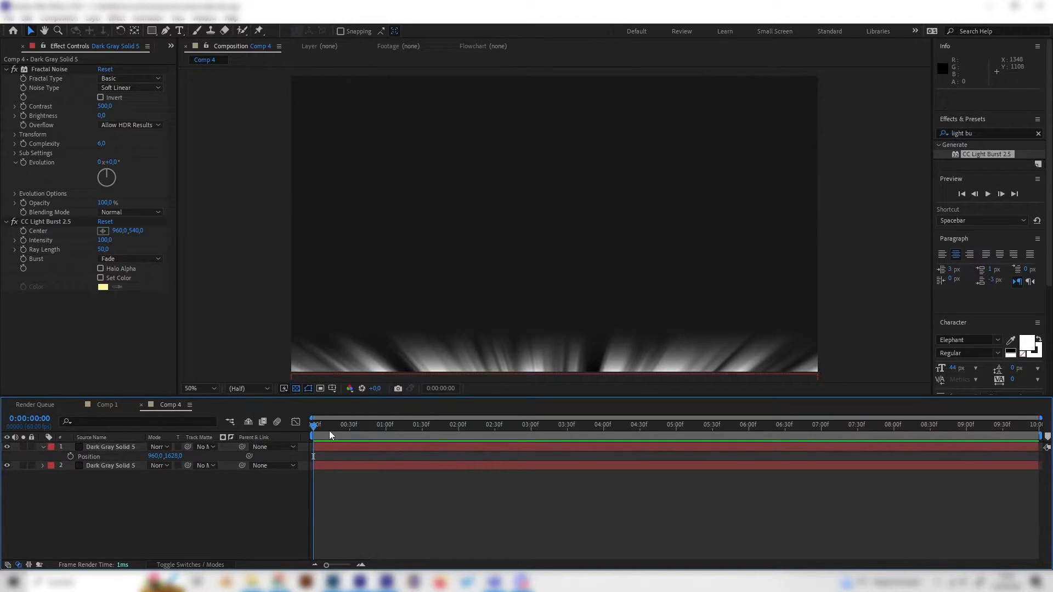
Step: Set the CC Light Burst Ray Length to 150, then view Comp 1 for reference
left_click(111, 447)
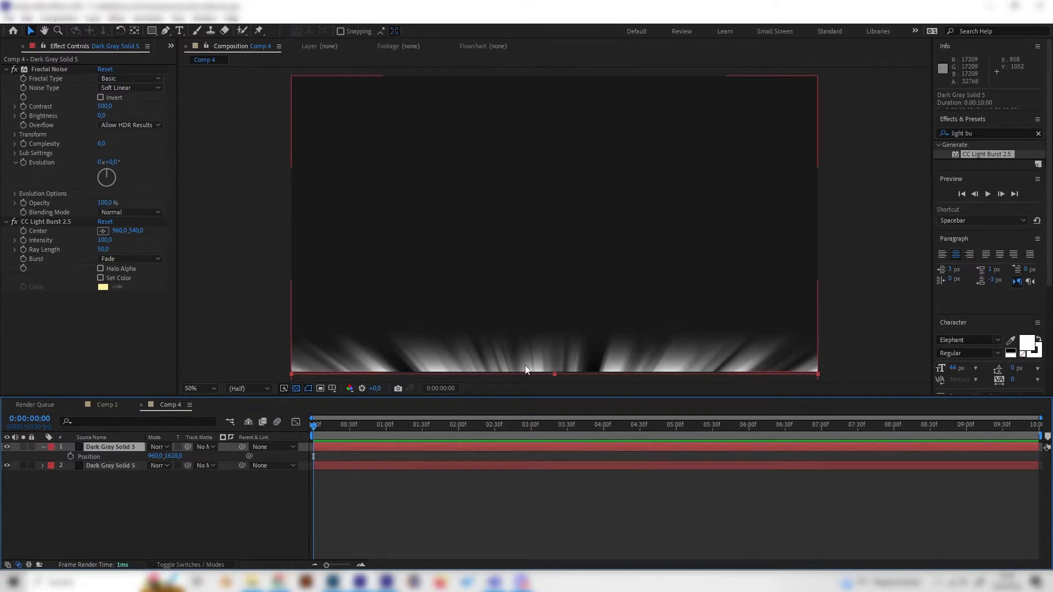
mouse_move(262, 321)
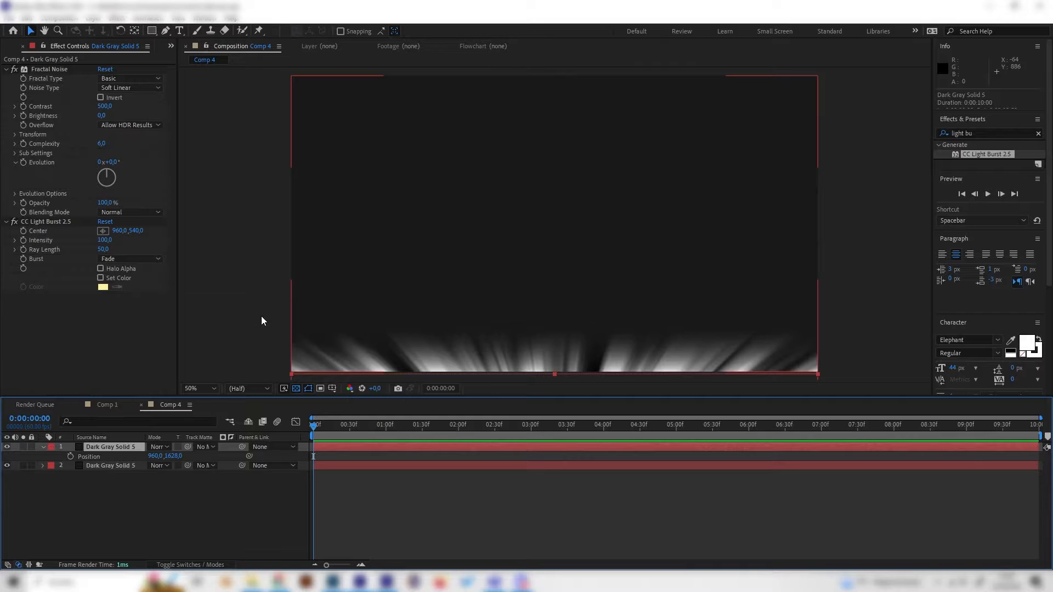
double_click(104, 249)
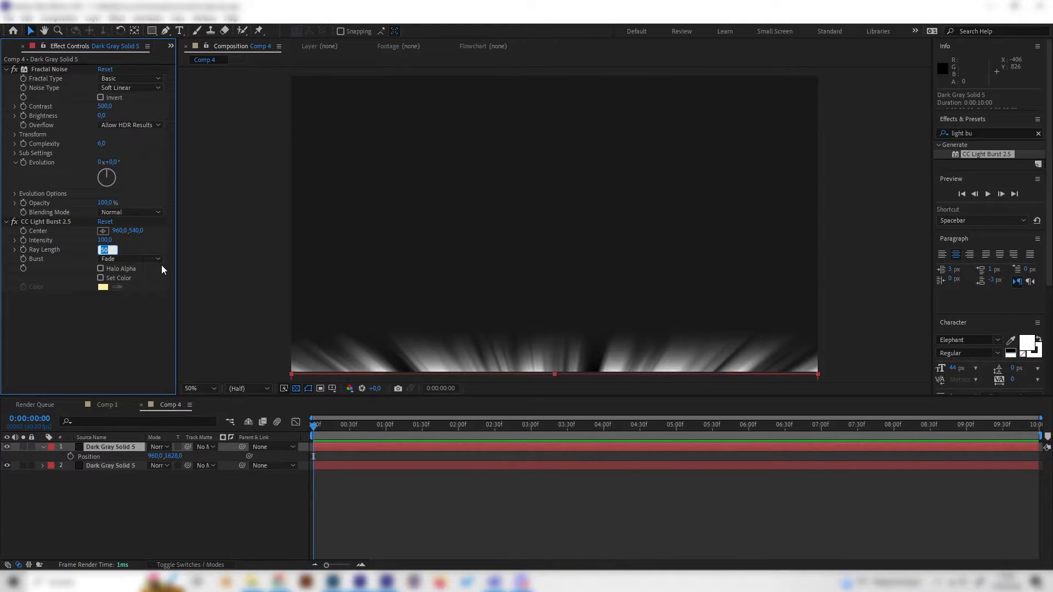
type("150")
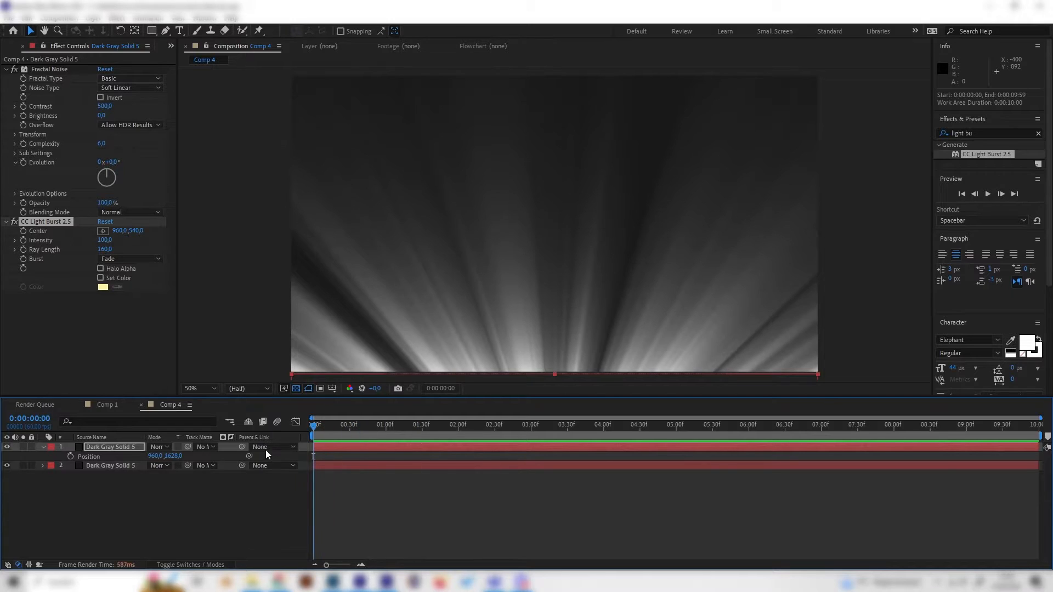
left_click(471, 424)
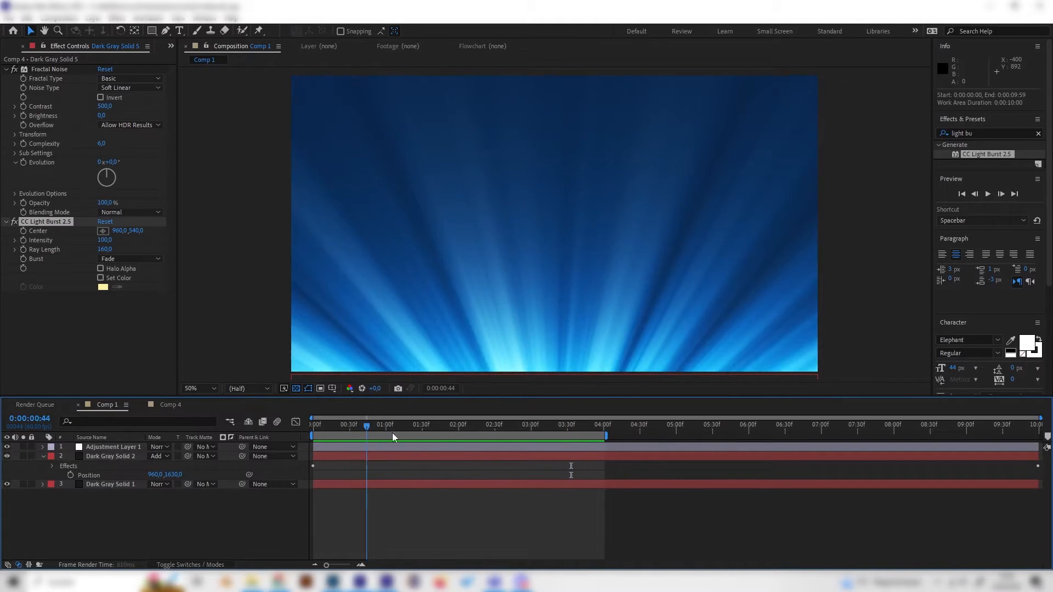
Step: Back in Comp 4, keyframe the Fractal Noise Evolution
left_click(171, 404)
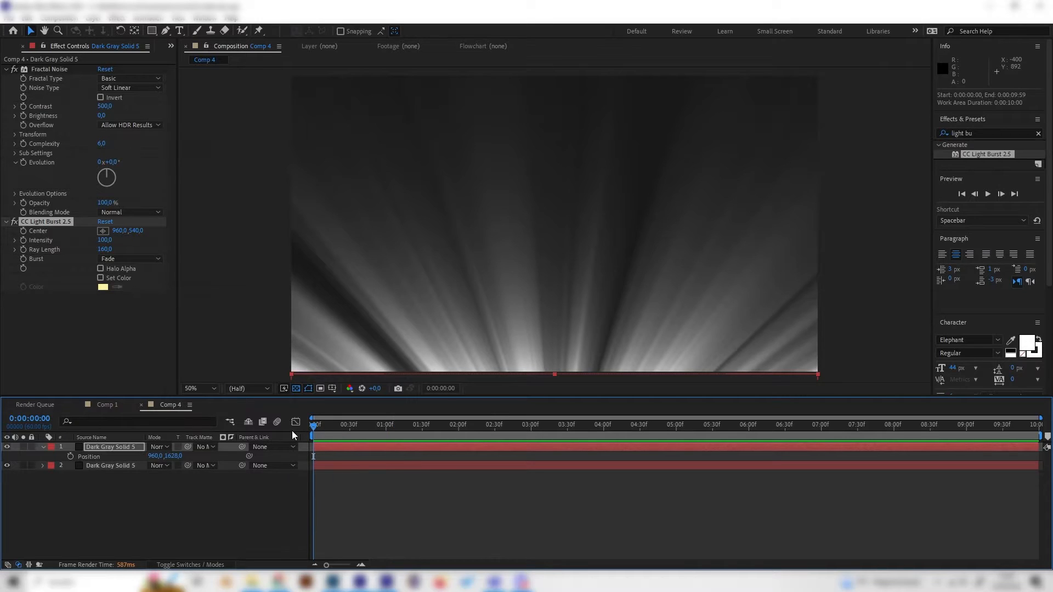
left_click(48, 69)
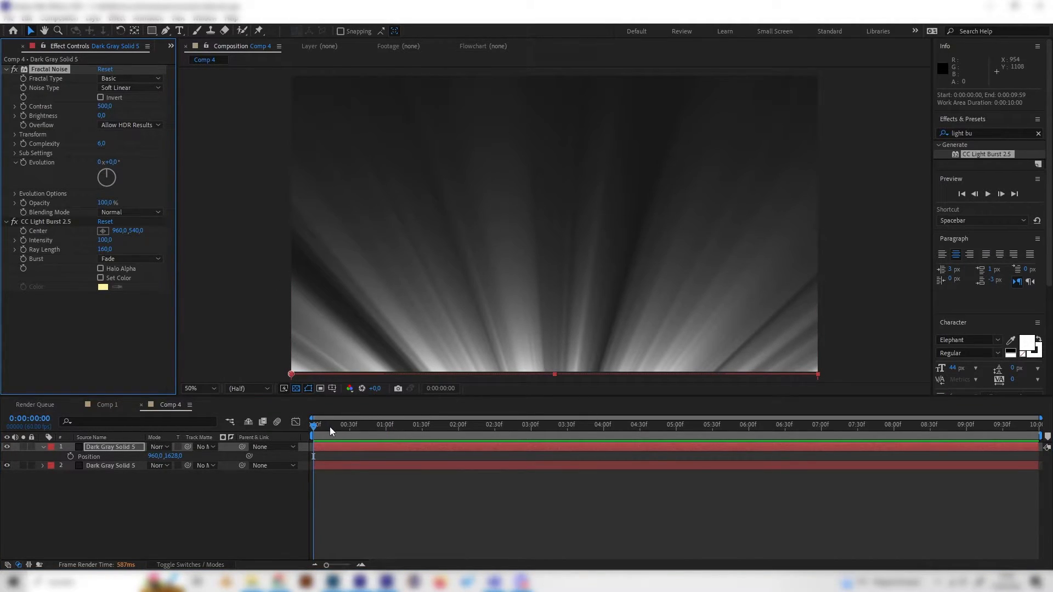
mouse_move(42, 197)
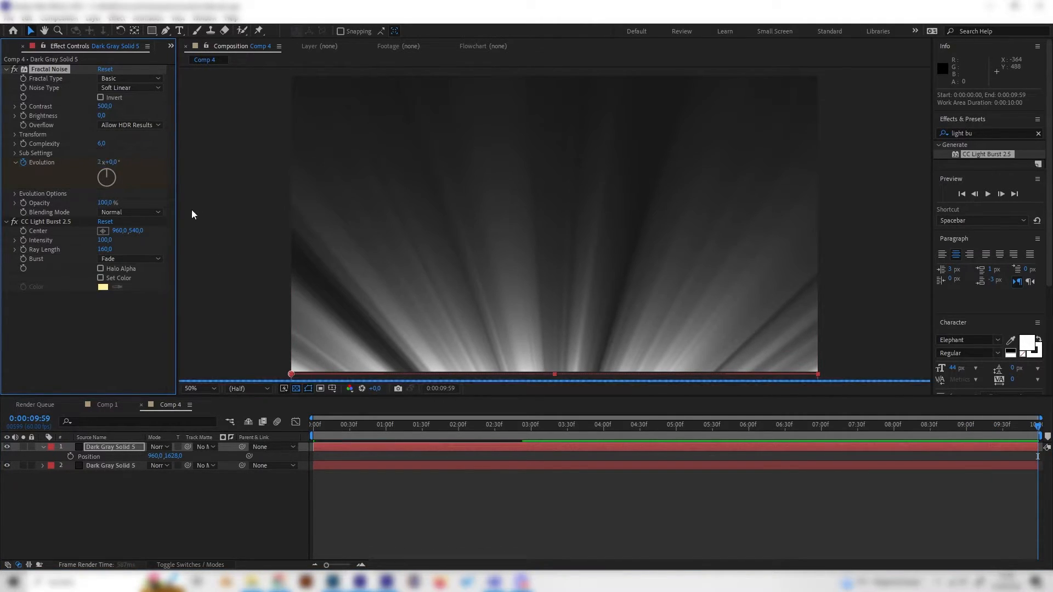
left_click(415, 425)
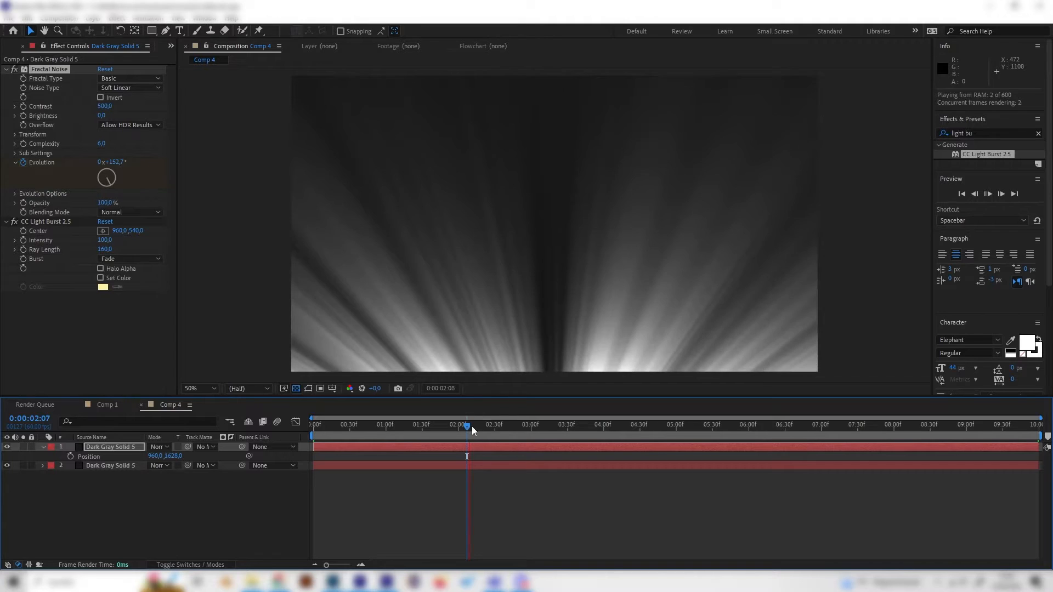
Step: Scrub to about two seconds to check the animation and compare against Comp 1
left_click(783, 424)
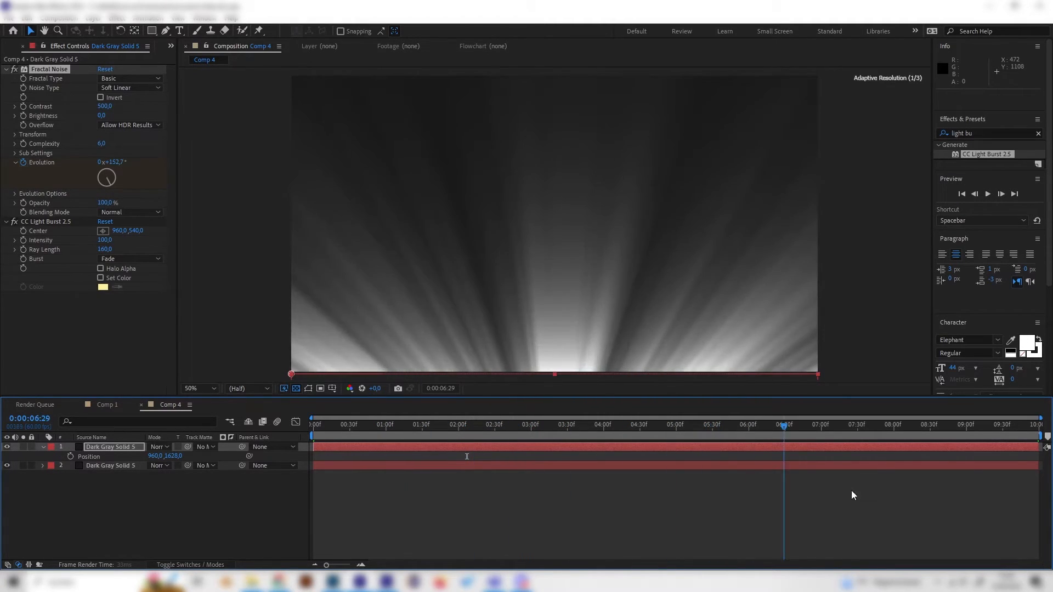
left_click(522, 424)
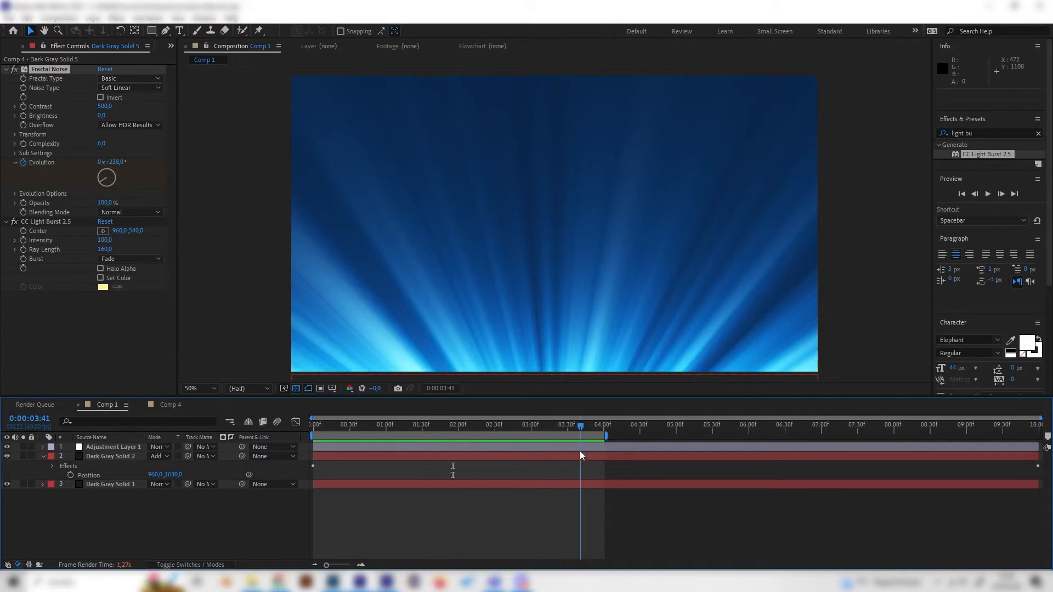
left_click(169, 404)
type("trit")
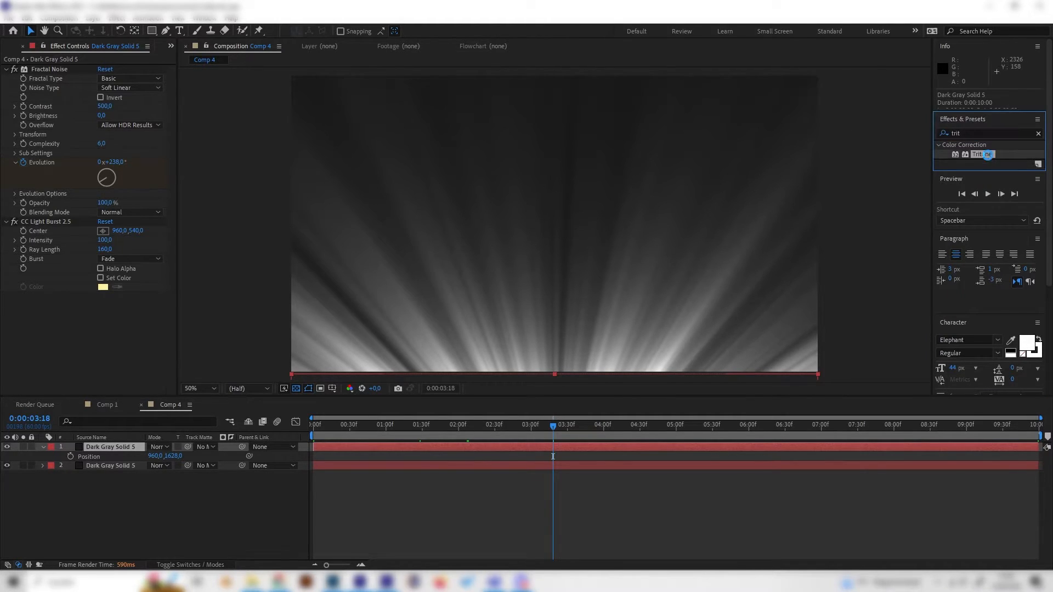
Step: Apply Tritone to the noise layer with blue #235393 midtones
double_click(981, 154)
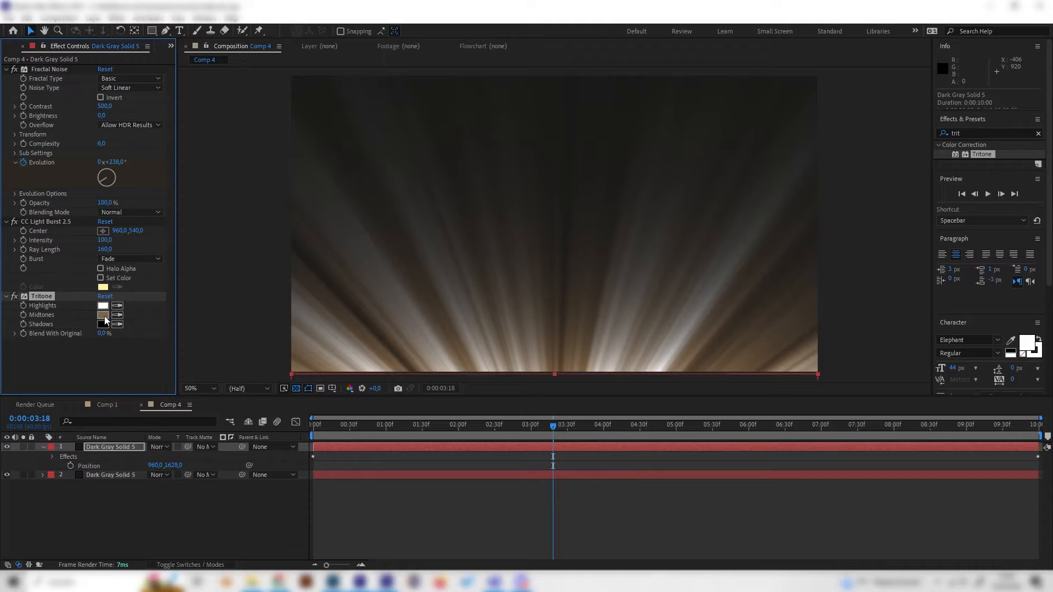
left_click(102, 314)
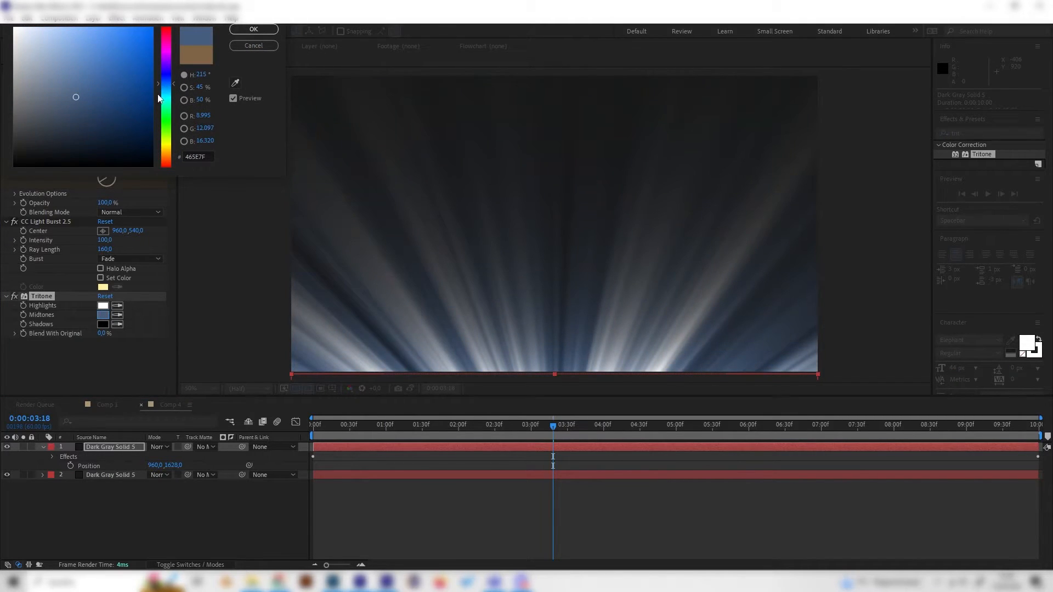
left_click_drag(75, 98, 133, 83)
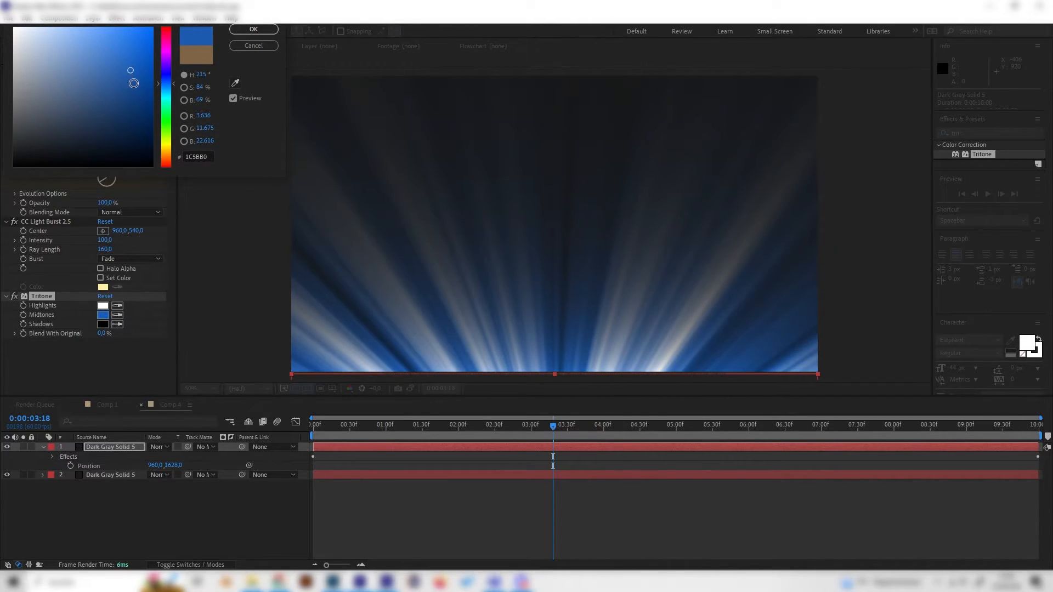
left_click_drag(134, 84, 120, 86)
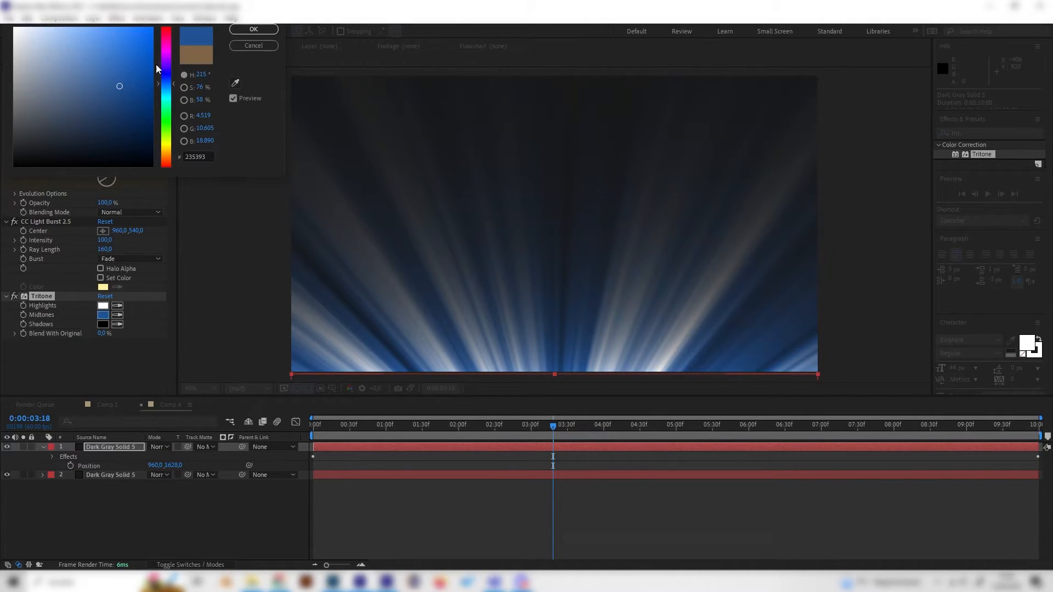
left_click(253, 29)
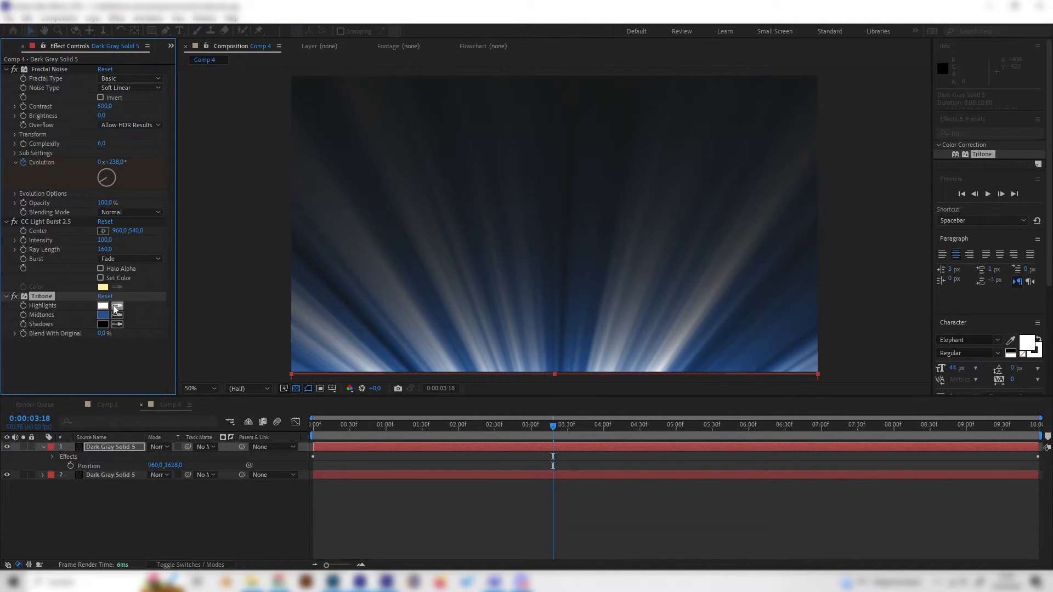
Step: Set Tritone Highlights to light cyan #49C9FF and select the bottom solid
left_click(103, 306)
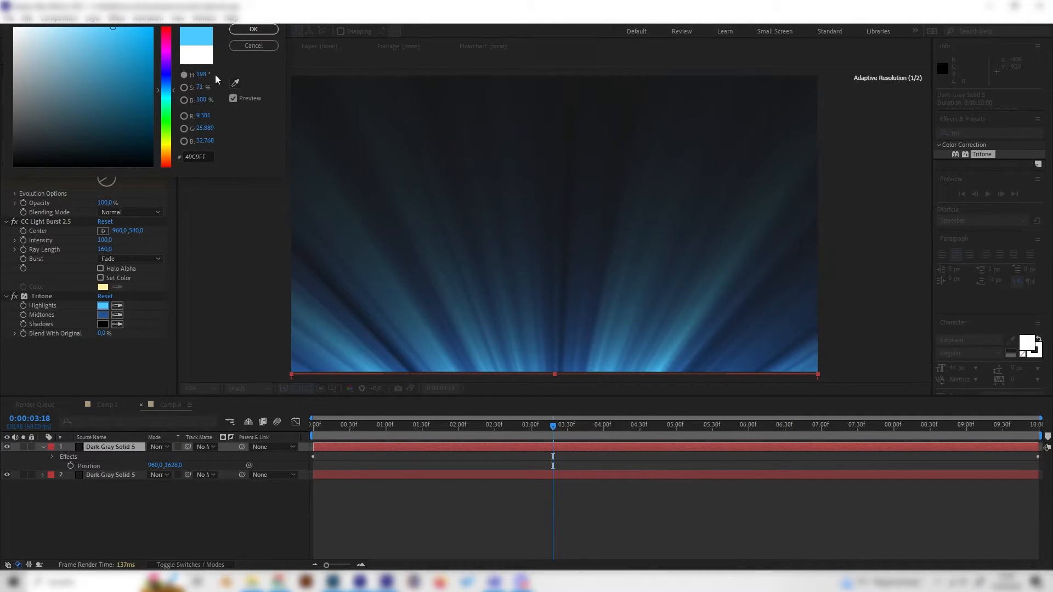
left_click(254, 30)
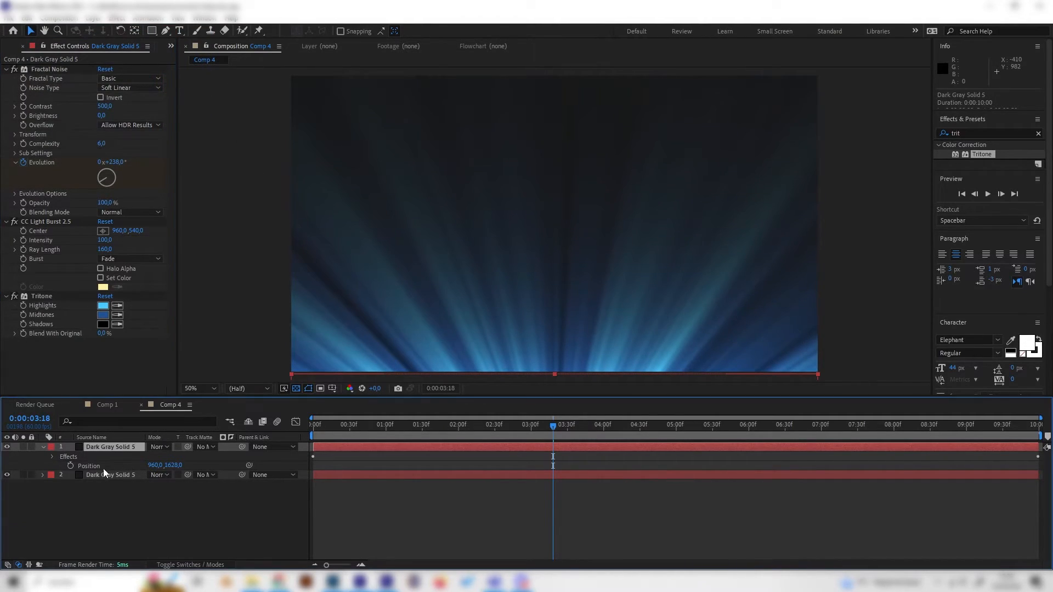
left_click(111, 475)
type("fill")
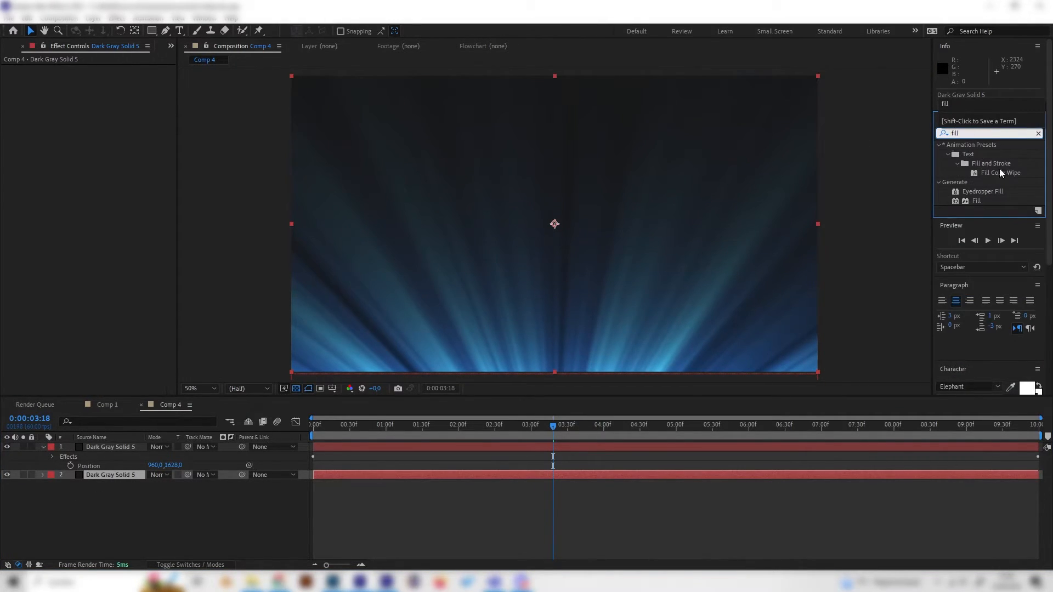
Step: Apply a Fill effect to the bottom solid in muted dark blue #282F74
double_click(976, 200)
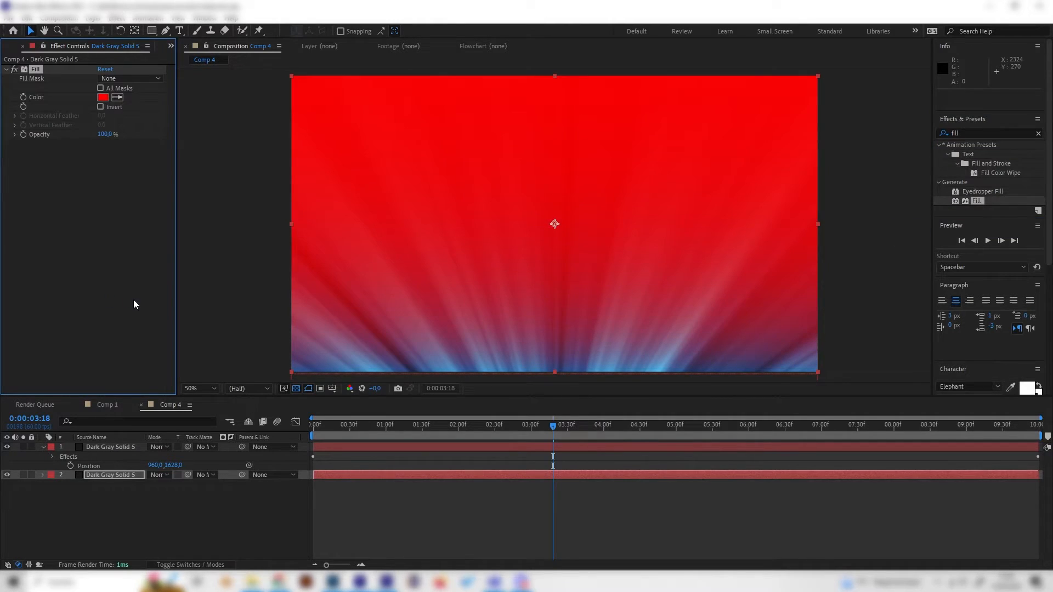
left_click(103, 96)
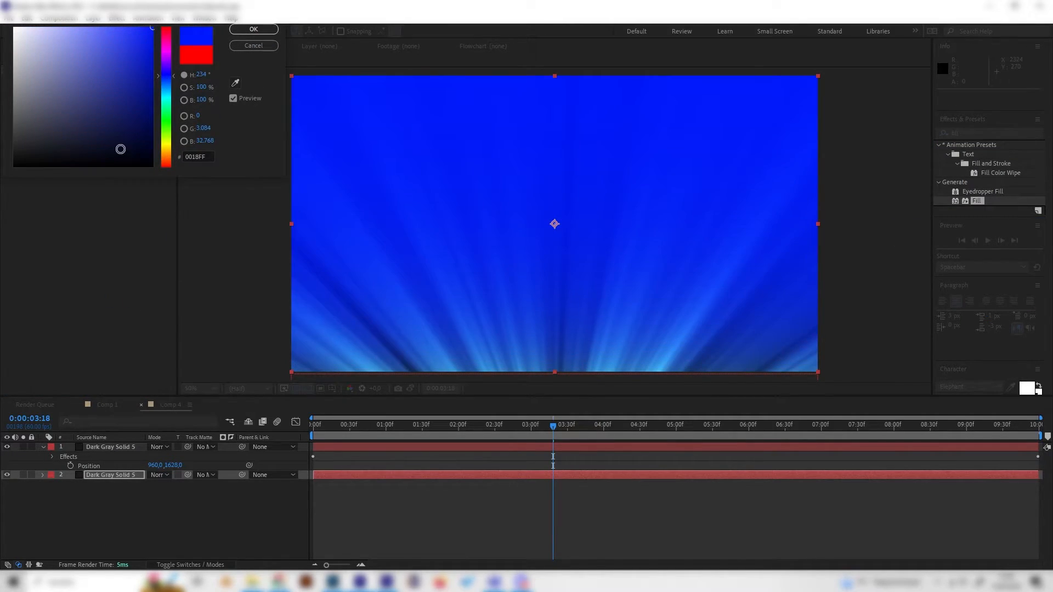
left_click_drag(120, 149, 126, 120)
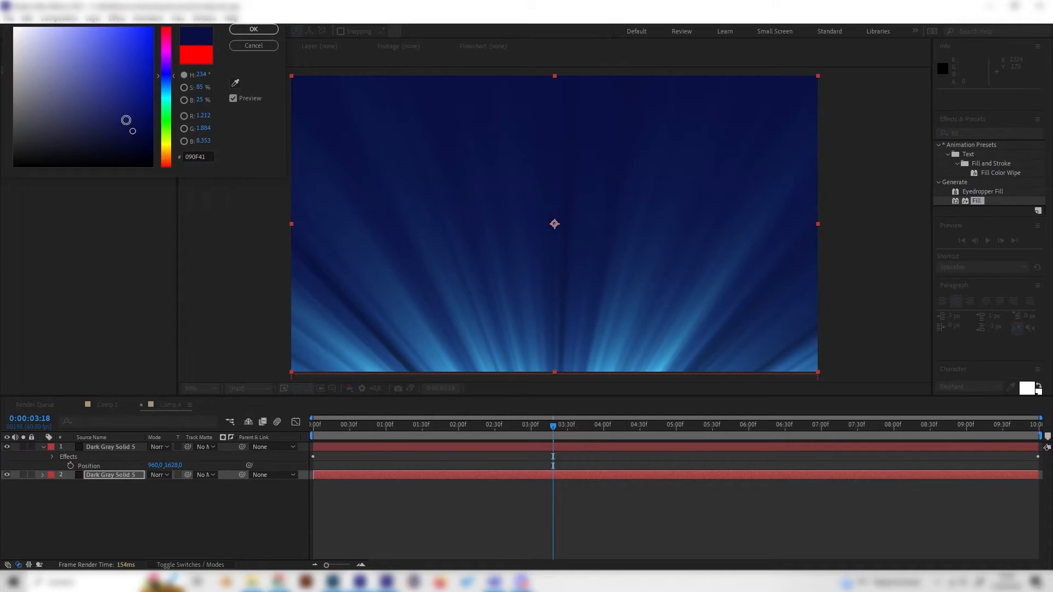
left_click_drag(126, 120, 109, 105)
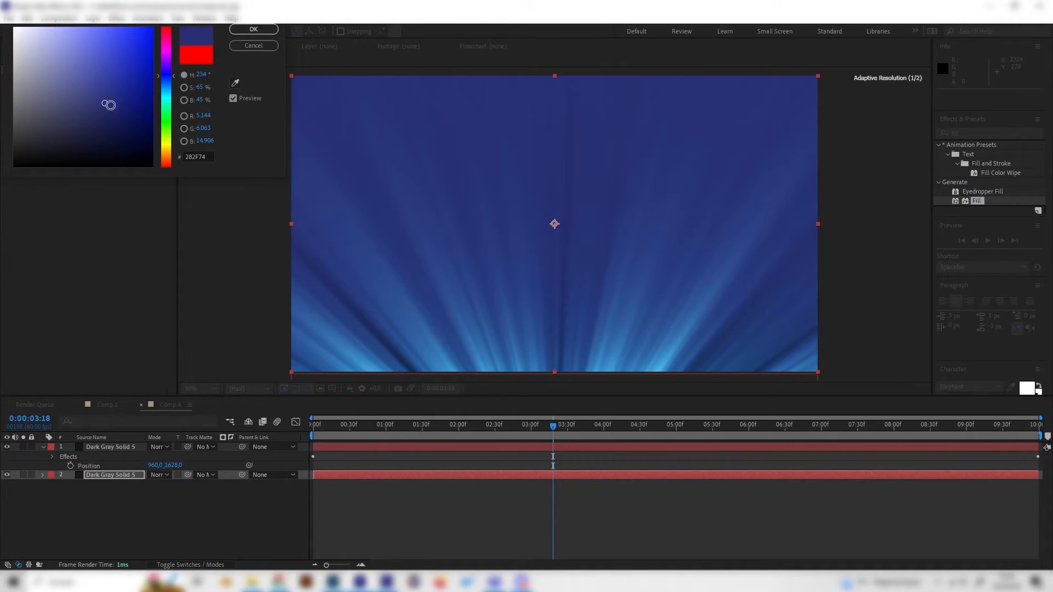
left_click(253, 29)
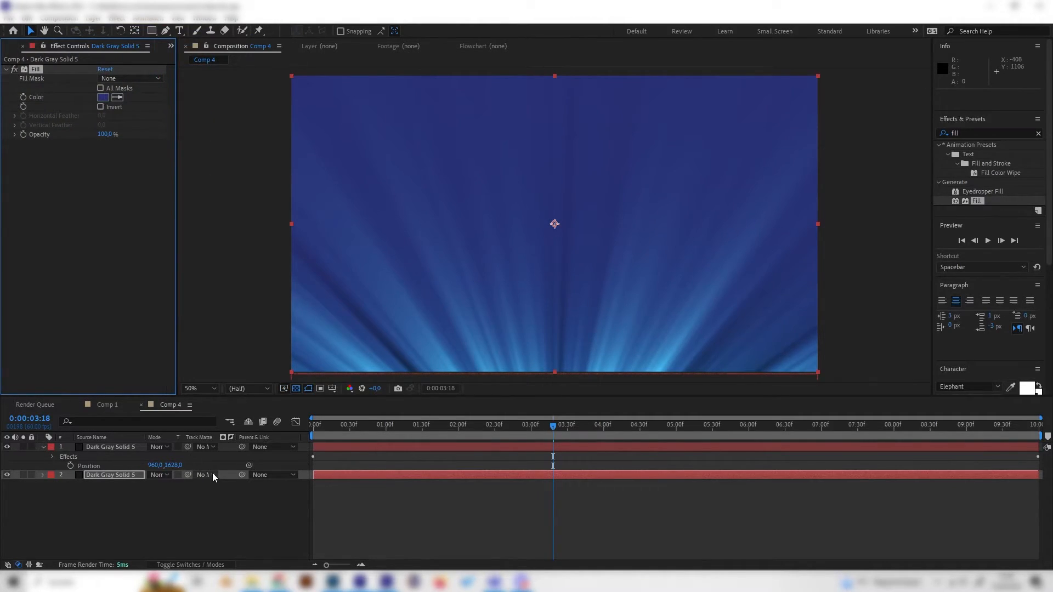
mouse_move(405, 383)
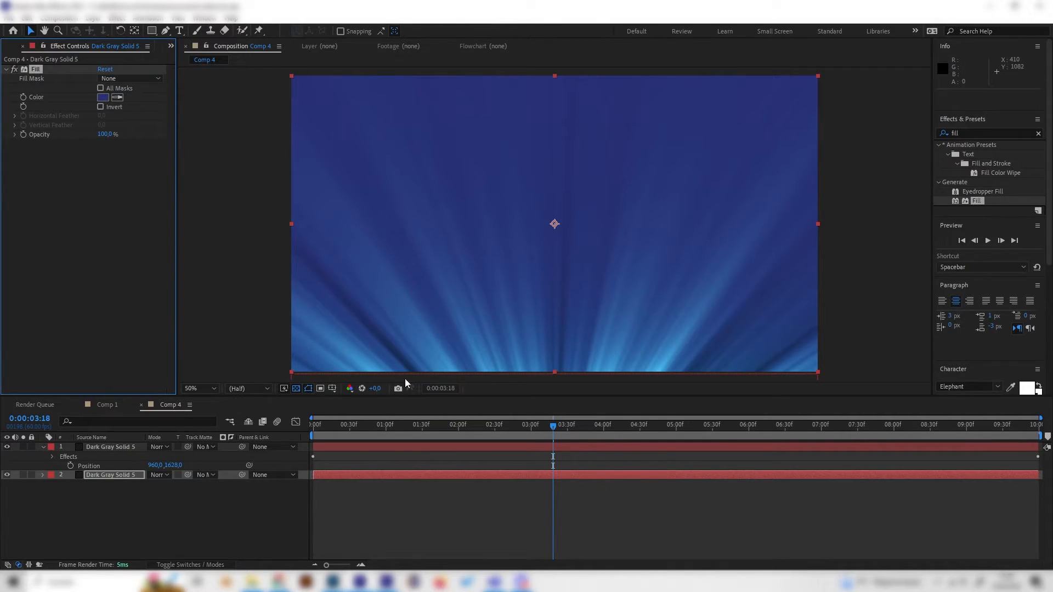
mouse_move(329, 430)
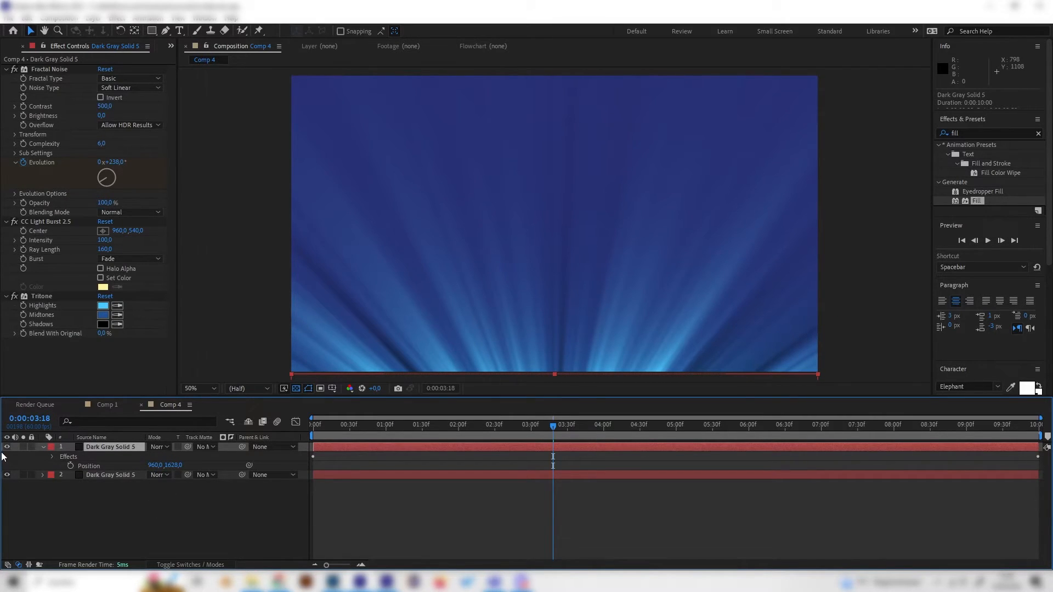
Step: Set the rays layer's blending mode to Add and preview the rays at several times
left_click(159, 447)
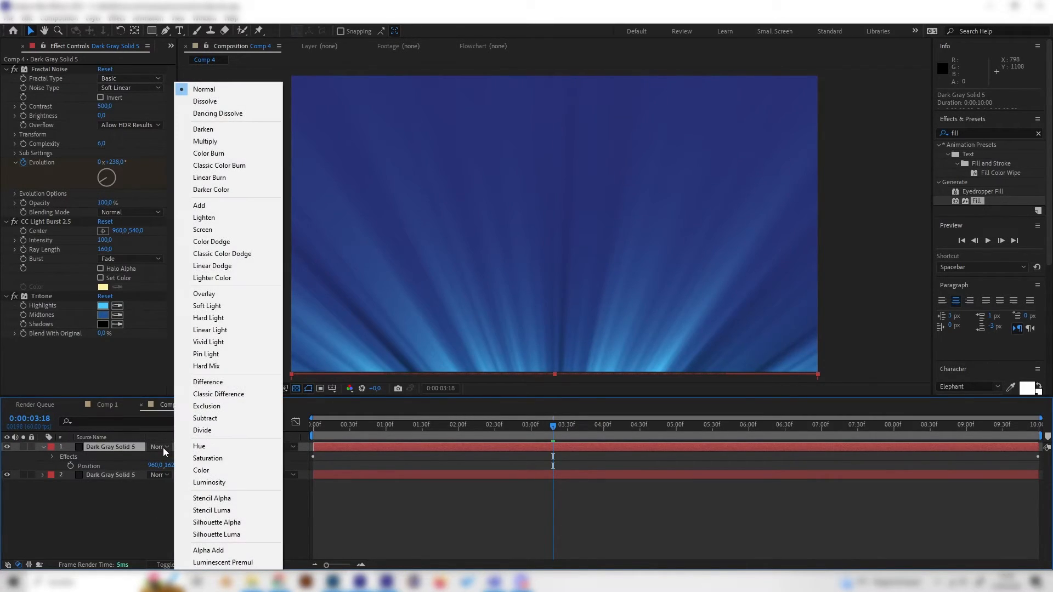
left_click(199, 205)
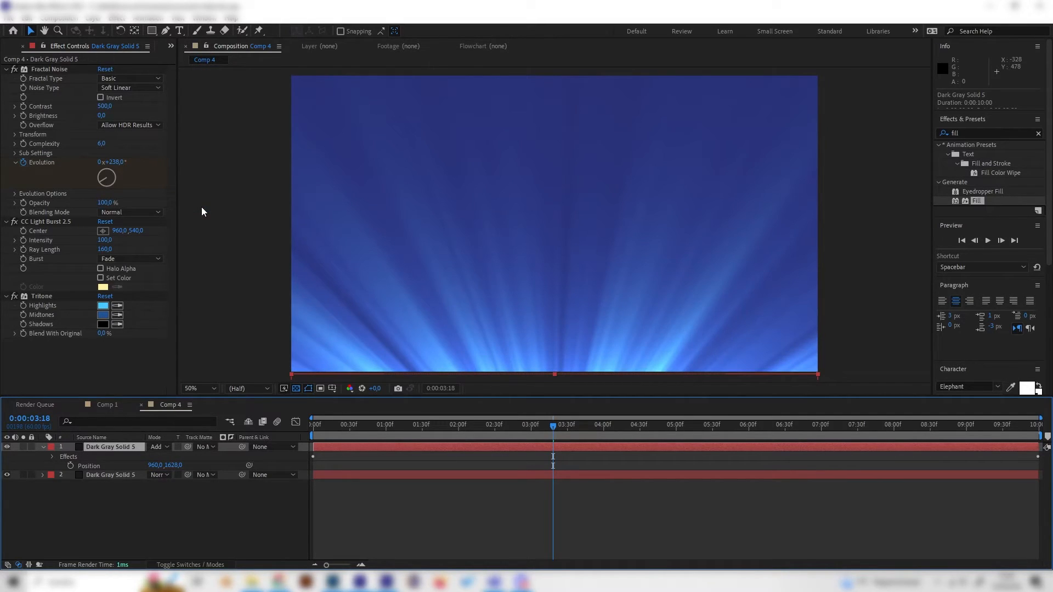
left_click(703, 425)
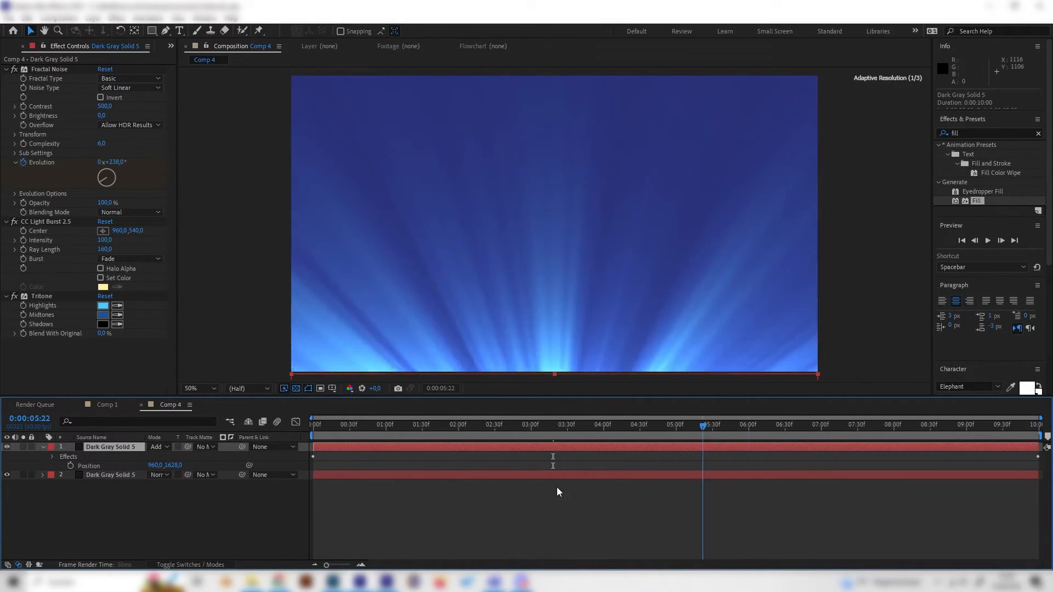
left_click(584, 424)
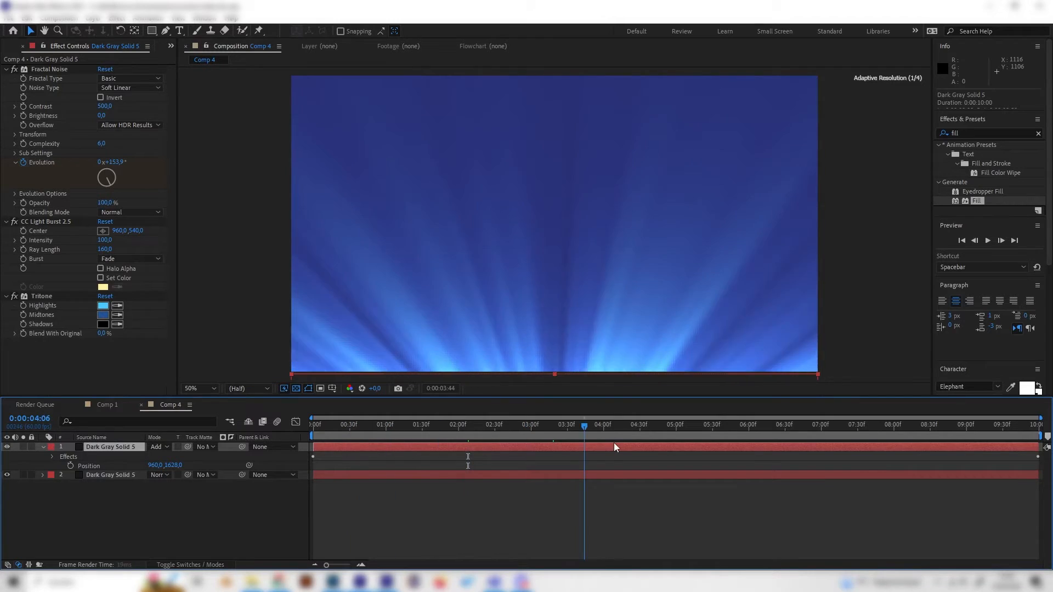
left_click(614, 425)
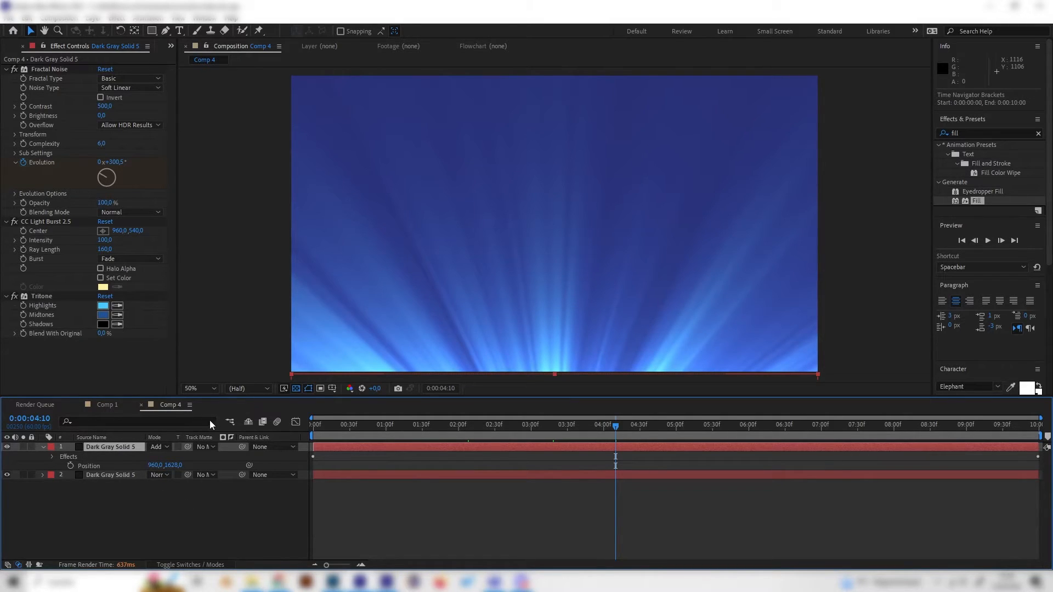
left_click(790, 424)
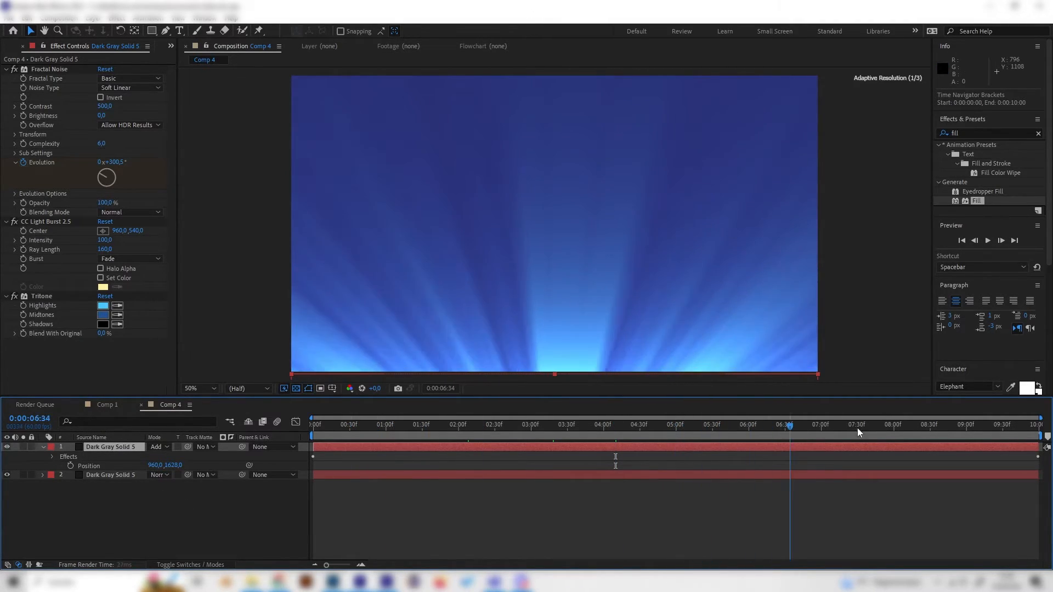
left_click(554, 425)
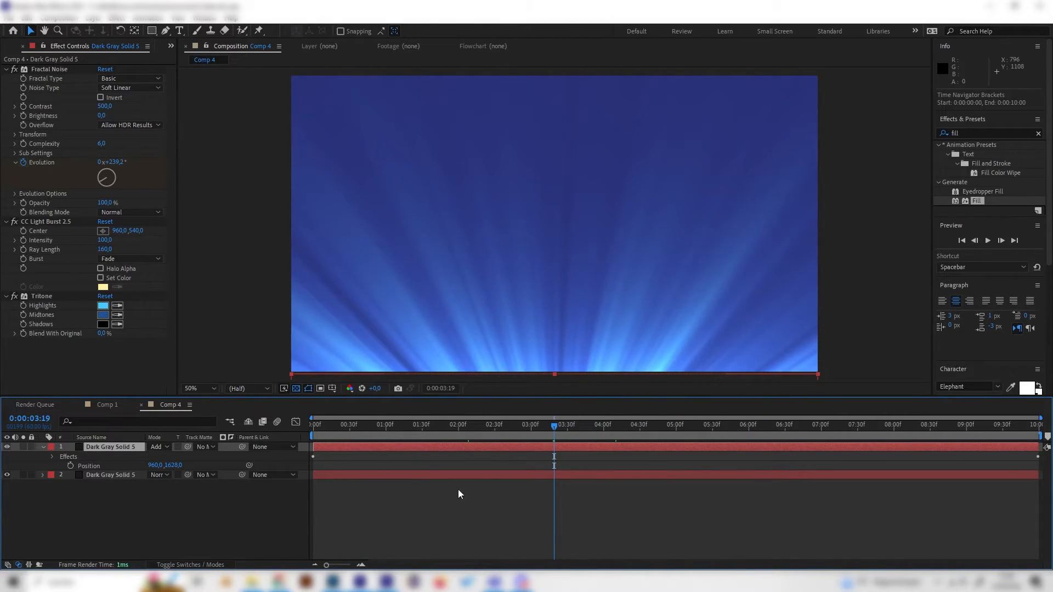
left_click(400, 424)
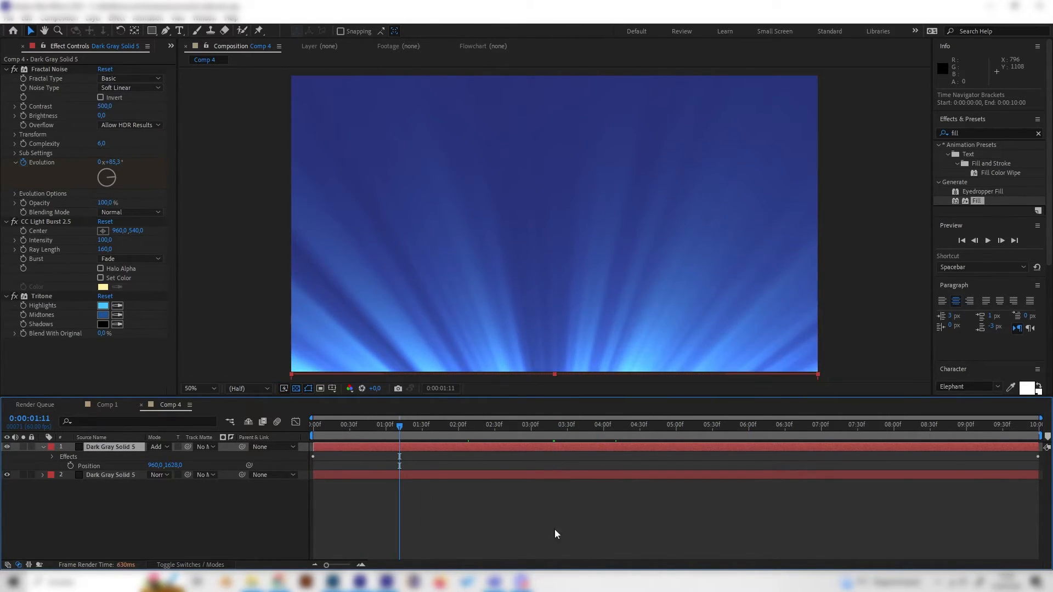